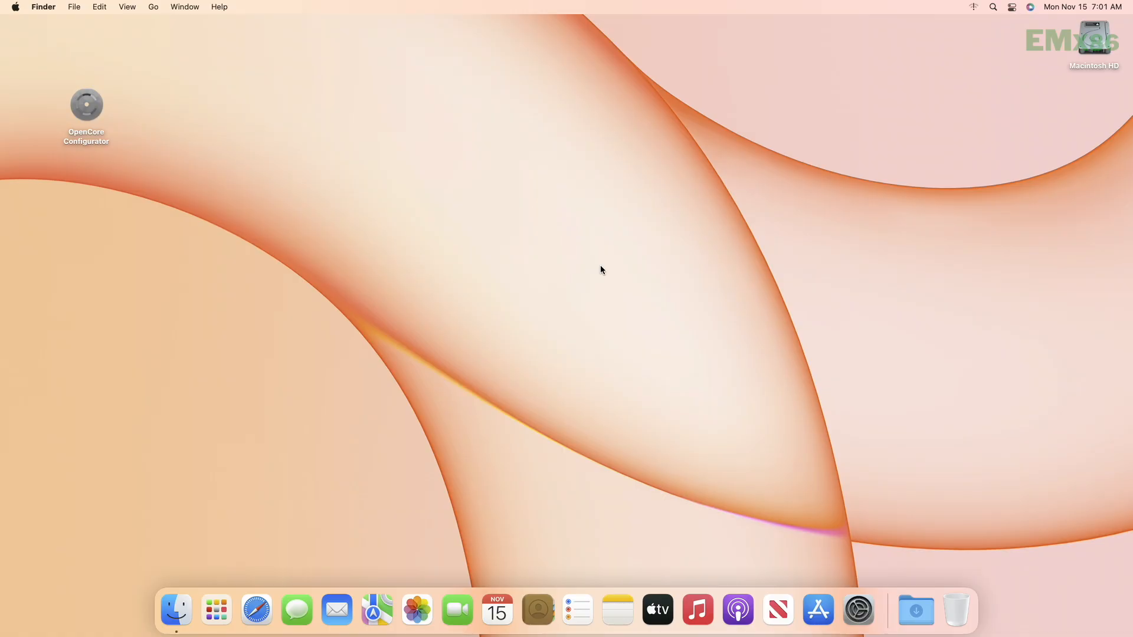
- Launch Terminal from the desktop to get a fresh shell prompt
{"action": "left_click", "coordinate": [86, 102]}
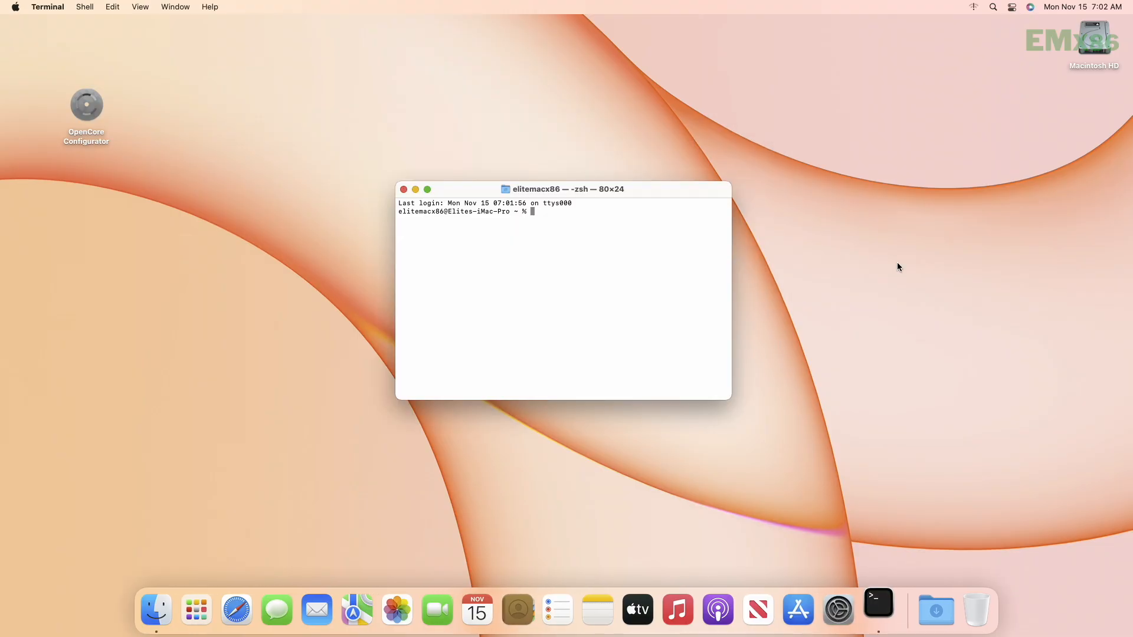
- Run csrutil status, which reports System Integrity Protection as enabled
{"action": "type", "text": "csrutil status"}
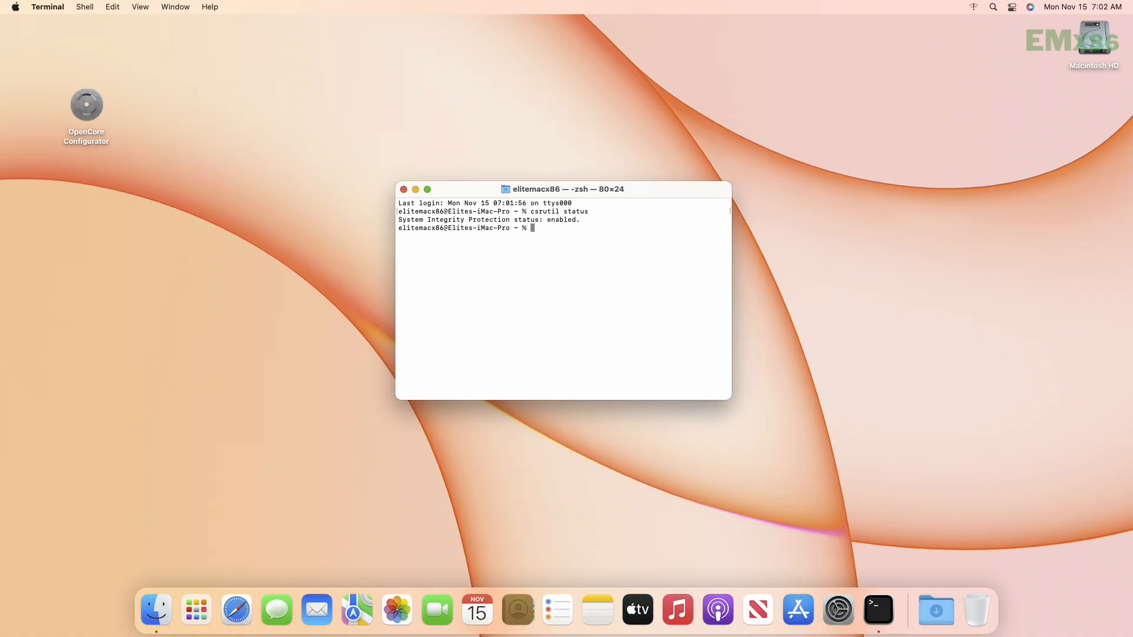
{"action": "mouse_move", "coordinate": [147, 74]}
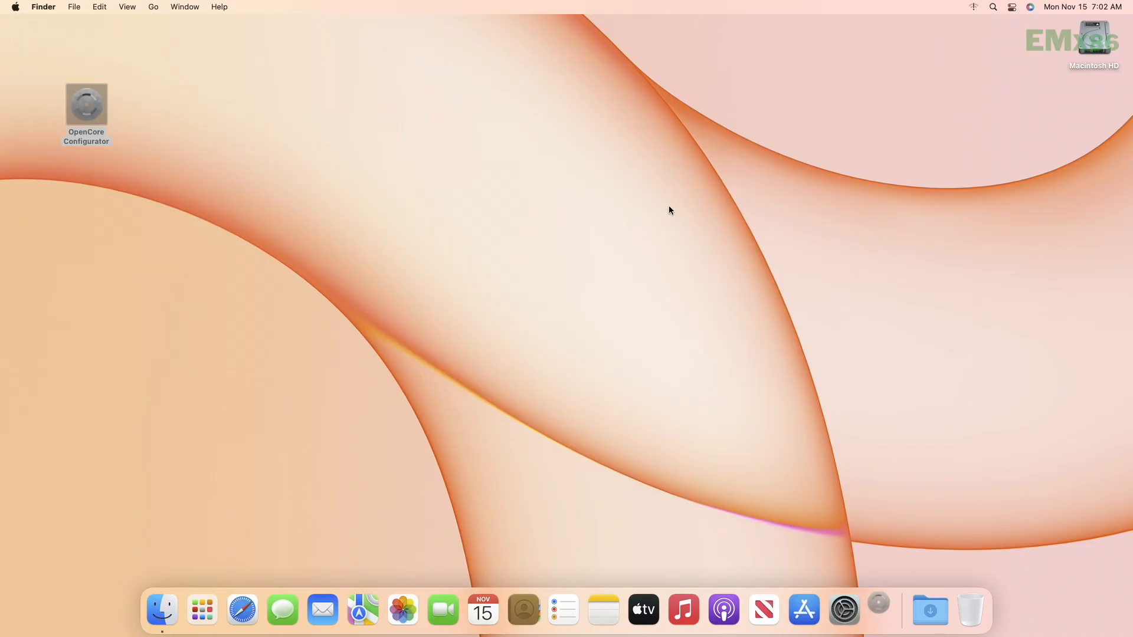
- Launch OpenCore Configurator, mount the EFI partition with the password and reveal it in Finder
{"action": "double_click", "coordinate": [86, 108]}
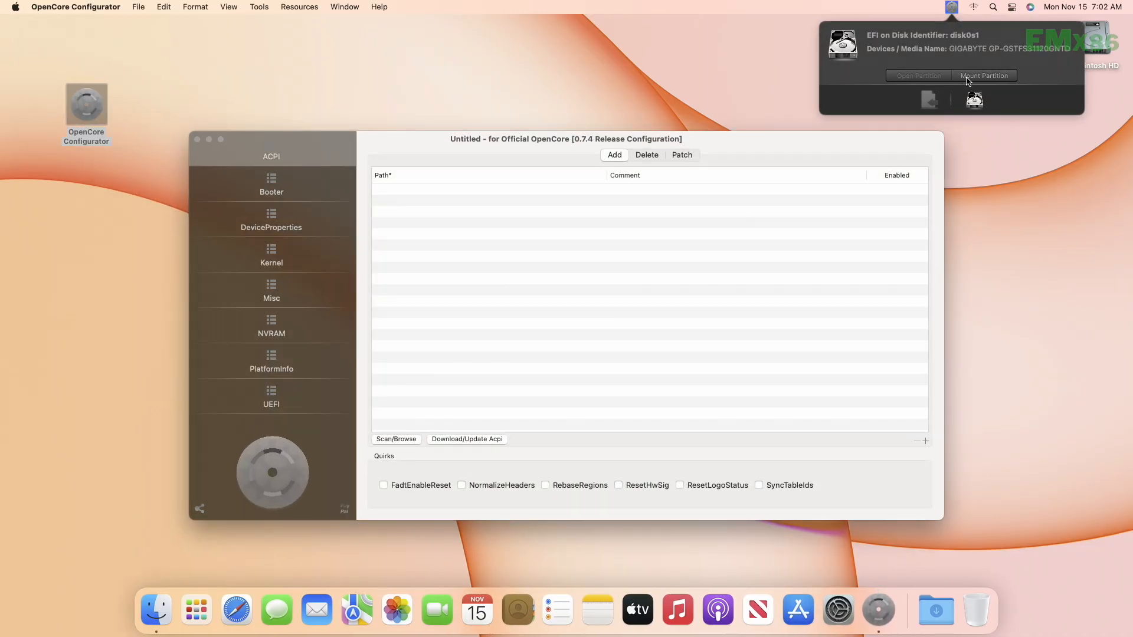
{"action": "left_click", "coordinate": [983, 75]}
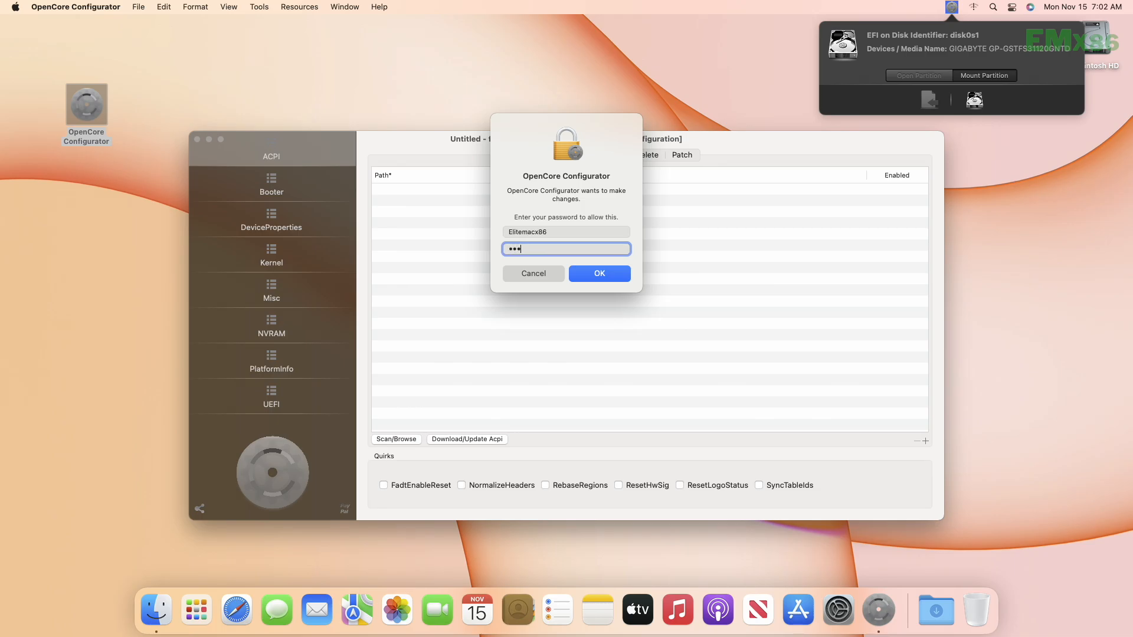
{"action": "left_click", "coordinate": [599, 273]}
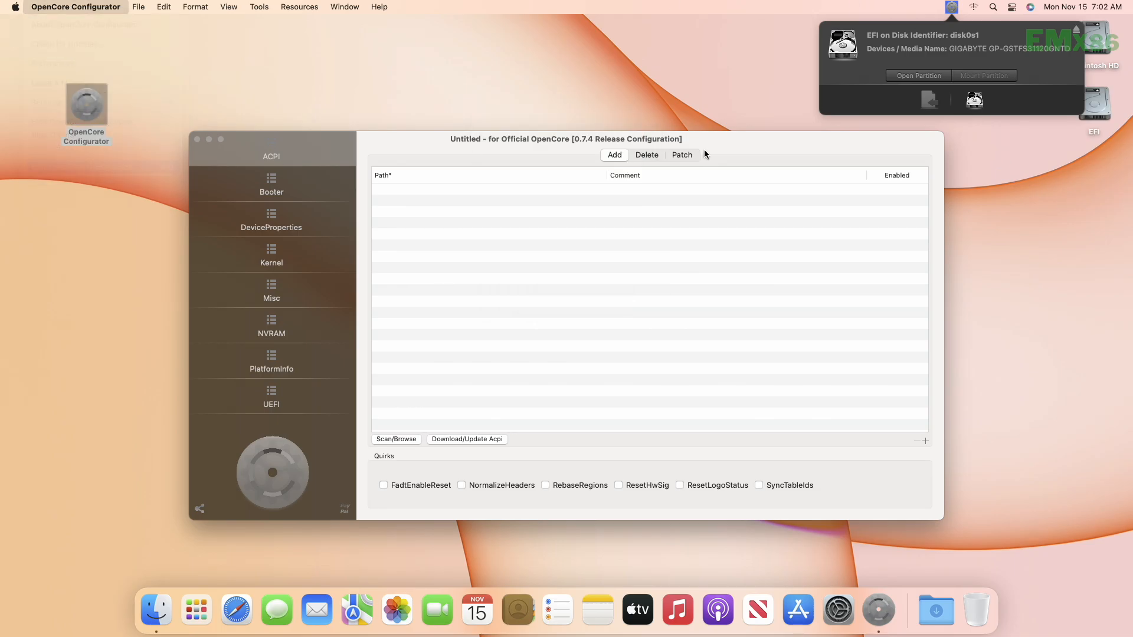
{"action": "left_click", "coordinate": [918, 75]}
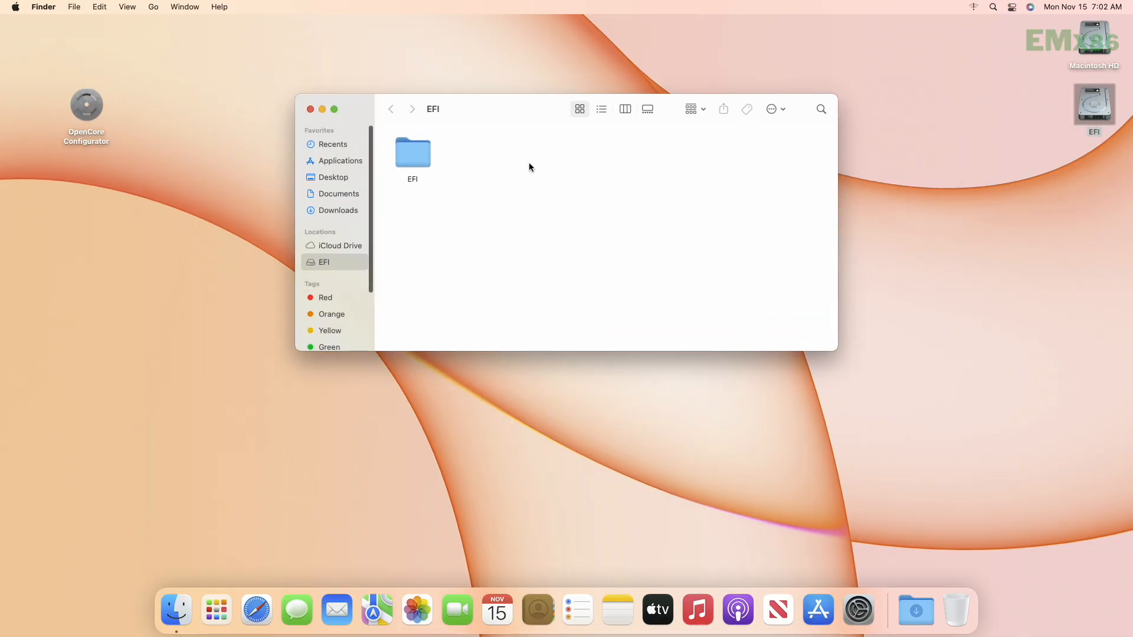
- Inside the EFI's OC folder, open config.plist with OpenCore Configurator
{"action": "double_click", "coordinate": [413, 152]}
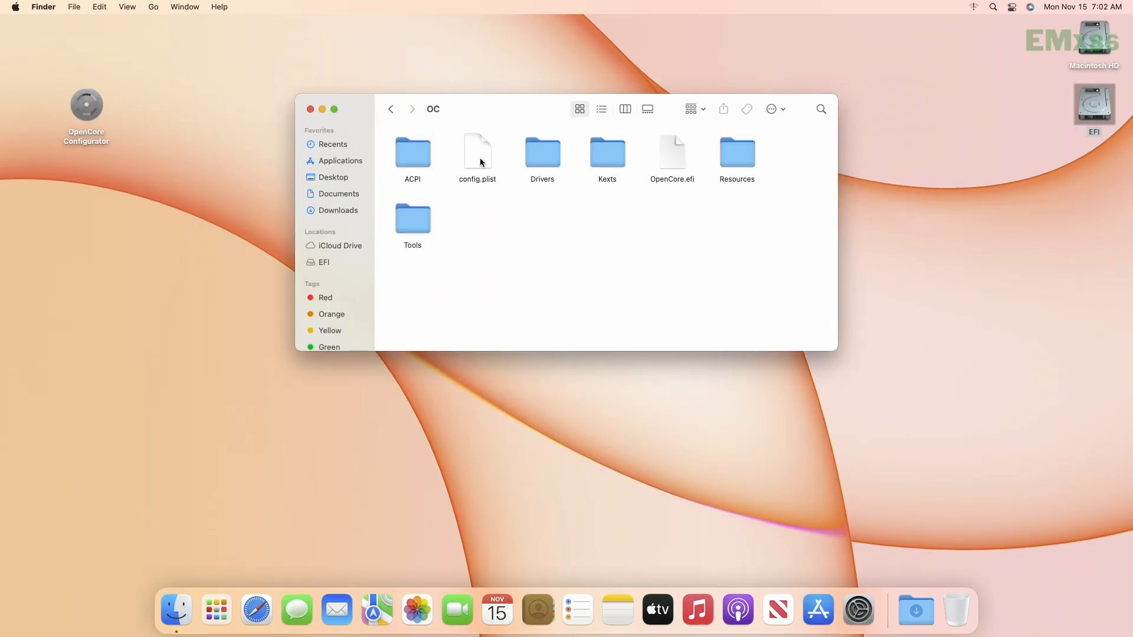
{"action": "right_click", "coordinate": [477, 152]}
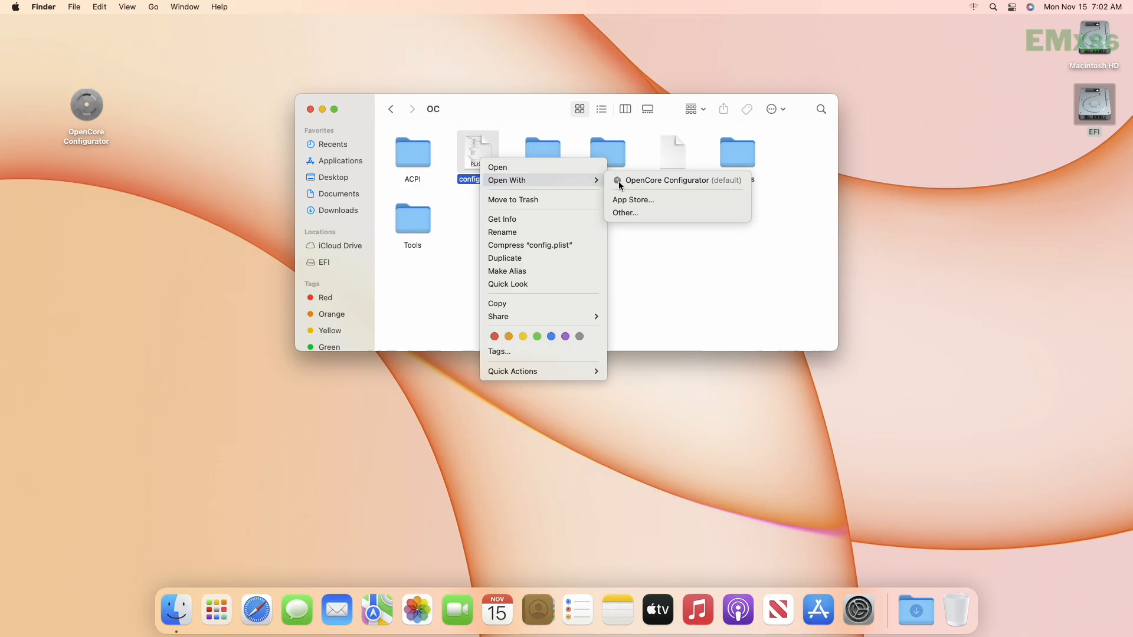
{"action": "left_click", "coordinate": [665, 179]}
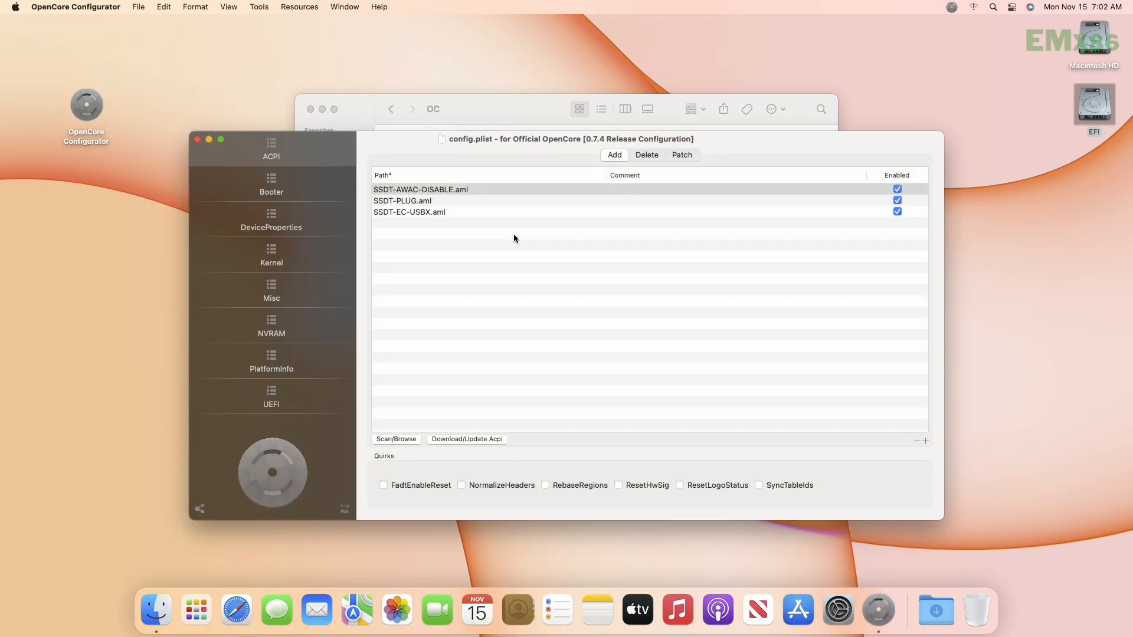
- In NVRAM under the 7C436110 UUID, set csr-active-config to 67000000 to disable SIP
{"action": "left_click", "coordinate": [271, 329]}
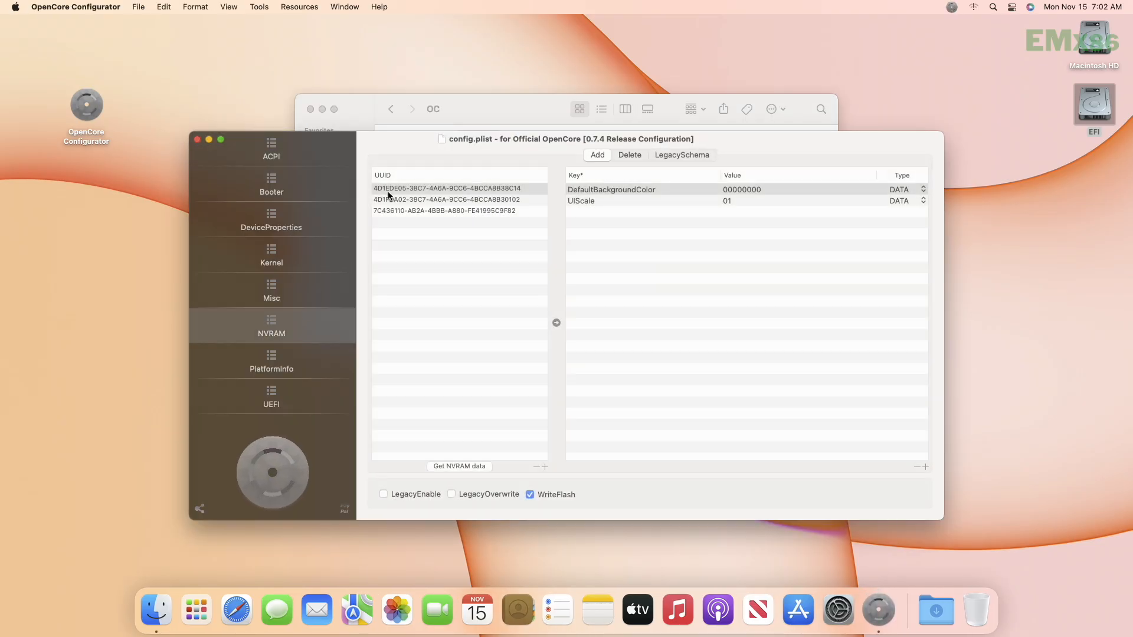
{"action": "left_click", "coordinate": [445, 210]}
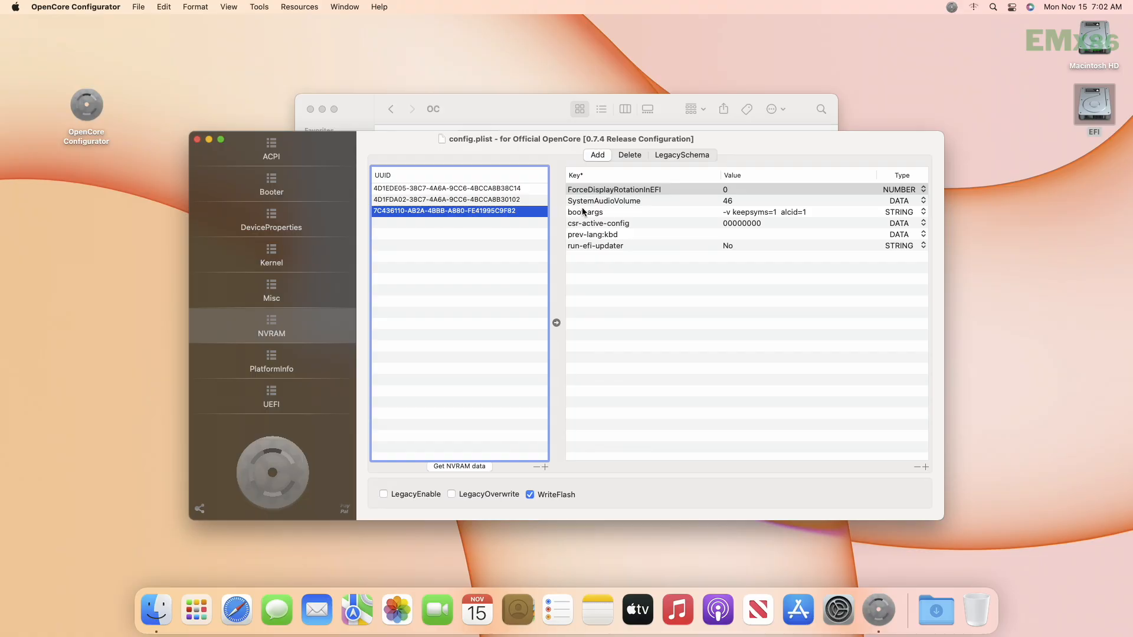
{"action": "double_click", "coordinate": [741, 223]}
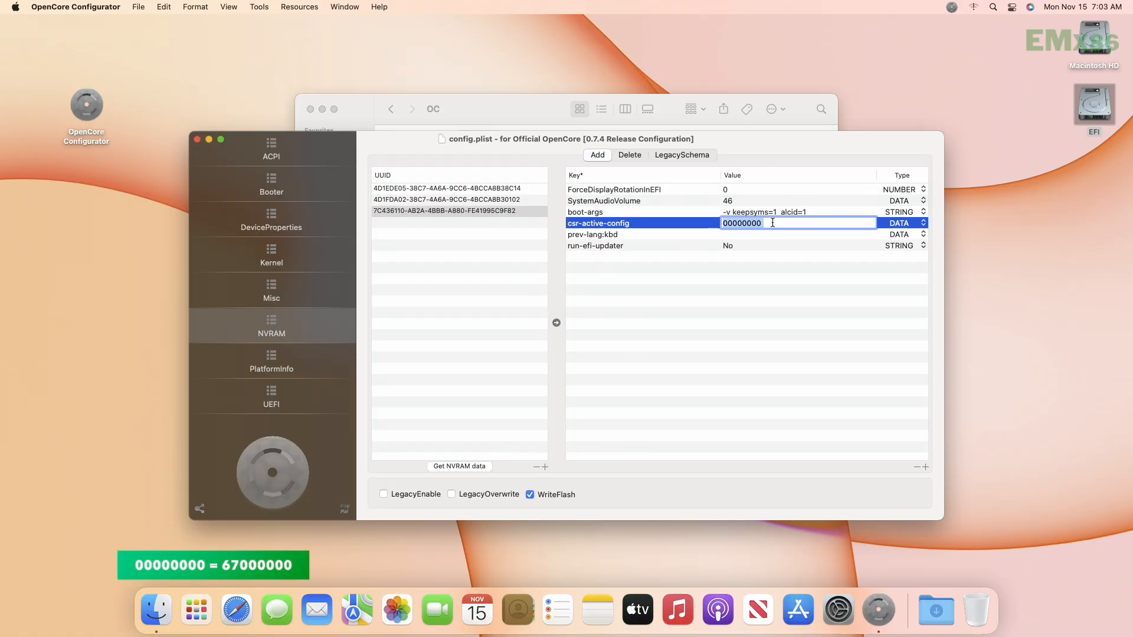
{"action": "type", "text": "6700"}
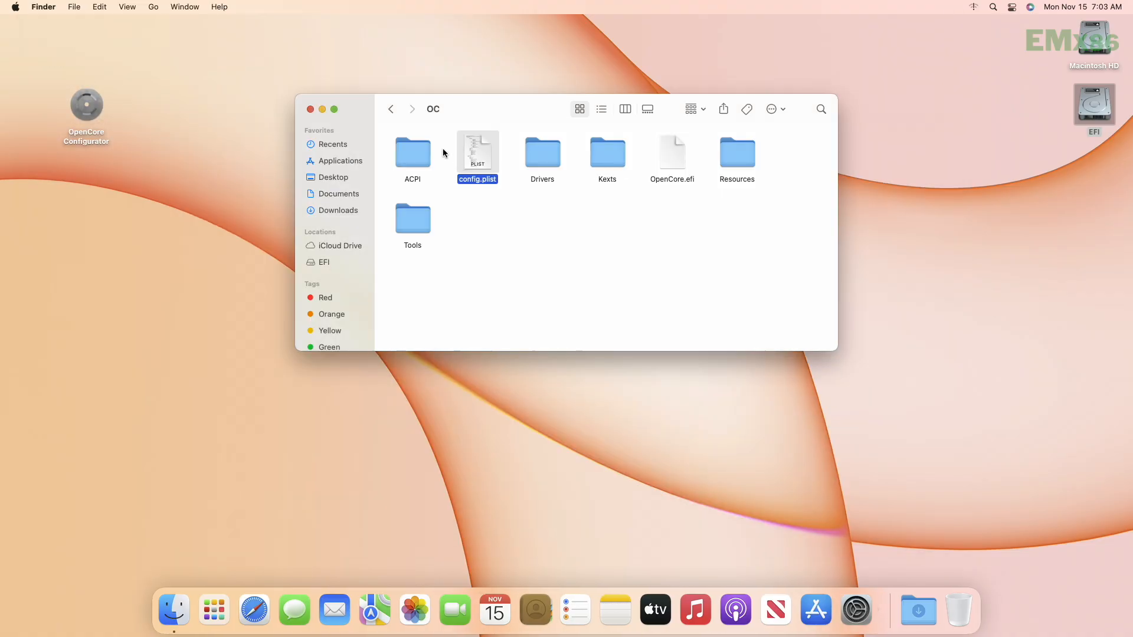
- Eject the EFI volume from the desktop and restart the Mac via the Apple menu
{"action": "right_click", "coordinate": [1094, 105]}
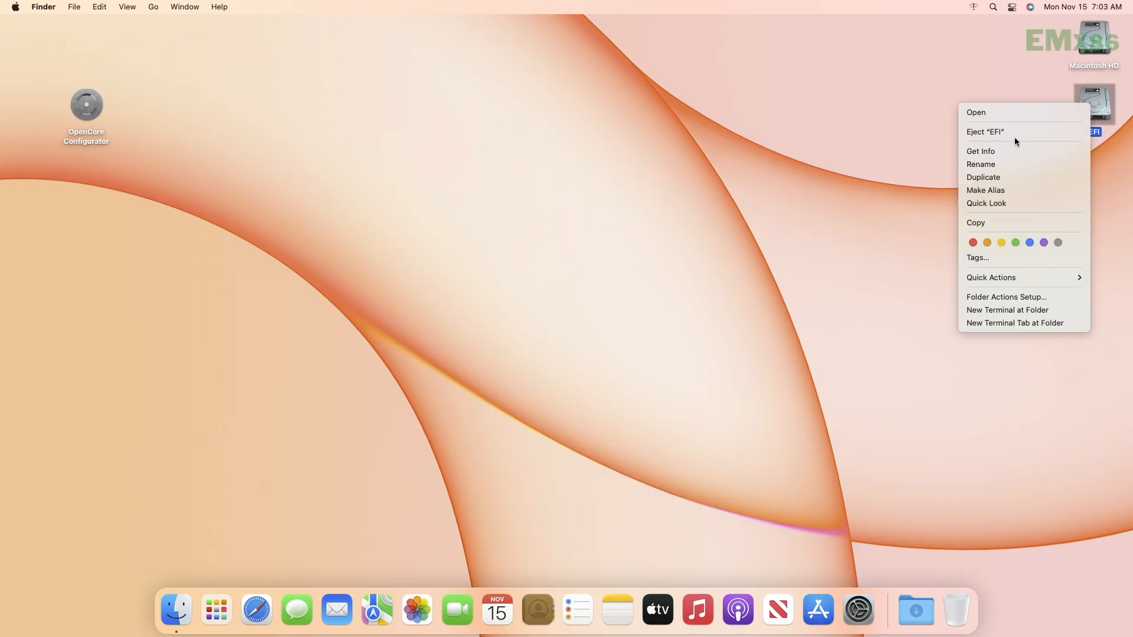
{"action": "left_click", "coordinate": [14, 7]}
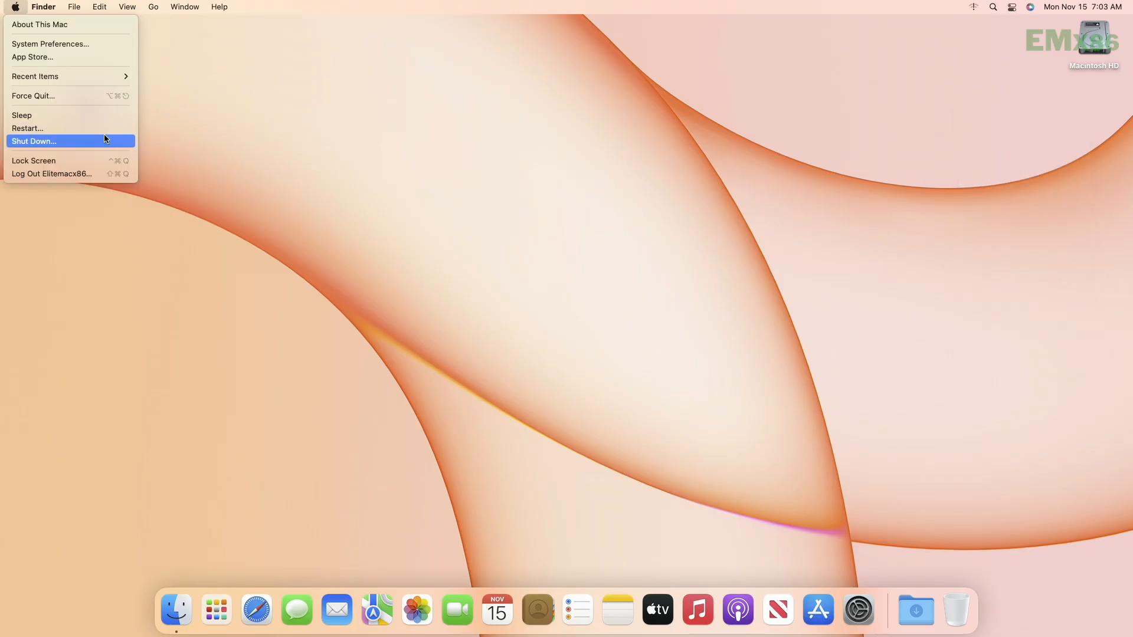
{"action": "left_click", "coordinate": [27, 128]}
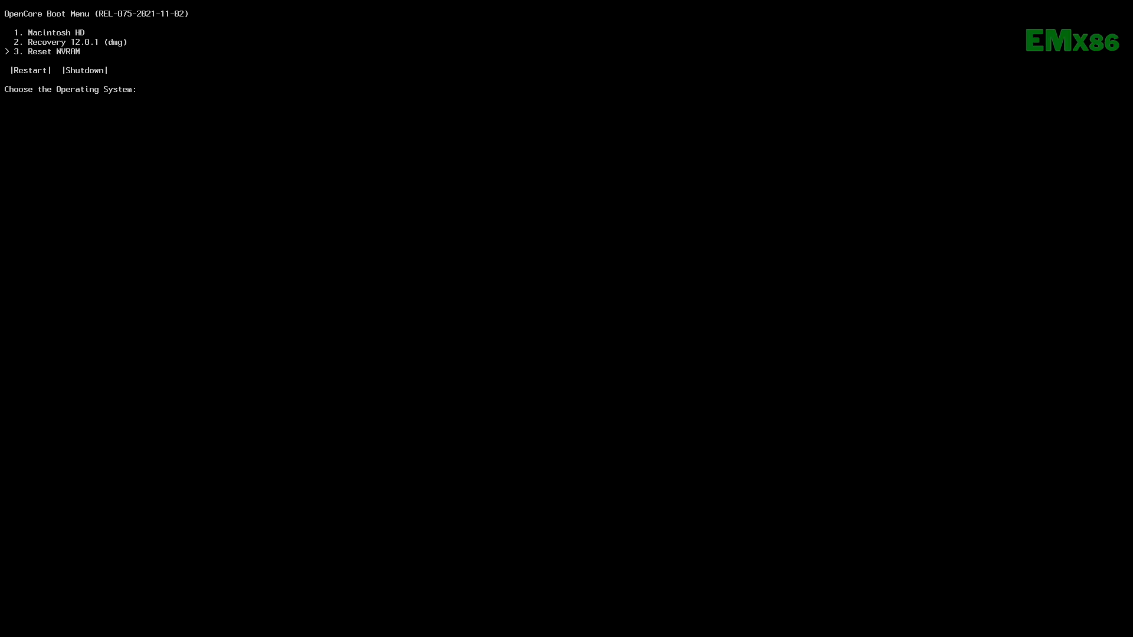
- Choose the macOS boot entry in the OpenCore picker and boot with the new settings
{"action": "key", "text": "Up"}
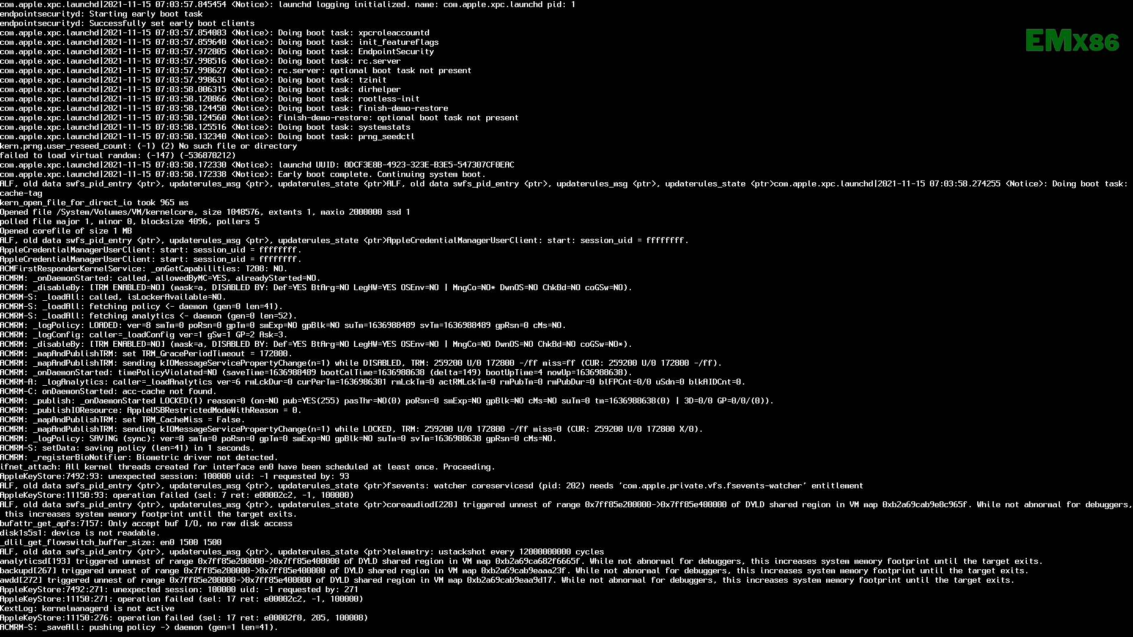
{"action": "scroll", "scroll_direction": "down", "scroll_amount": 3}
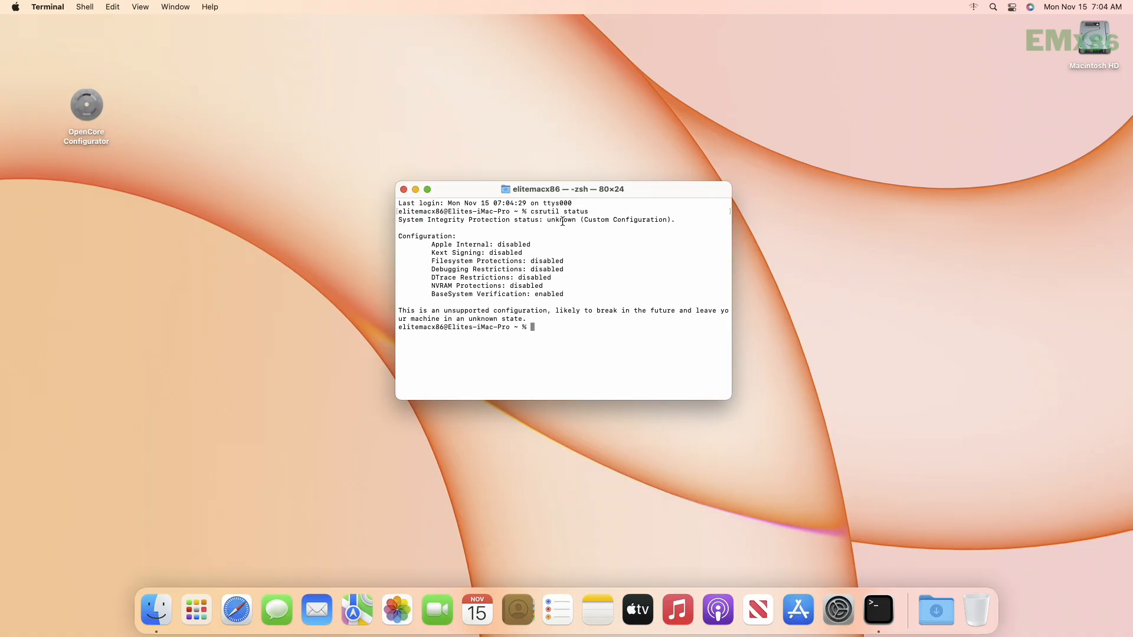
{"action": "mouse_move", "coordinate": [483, 279]}
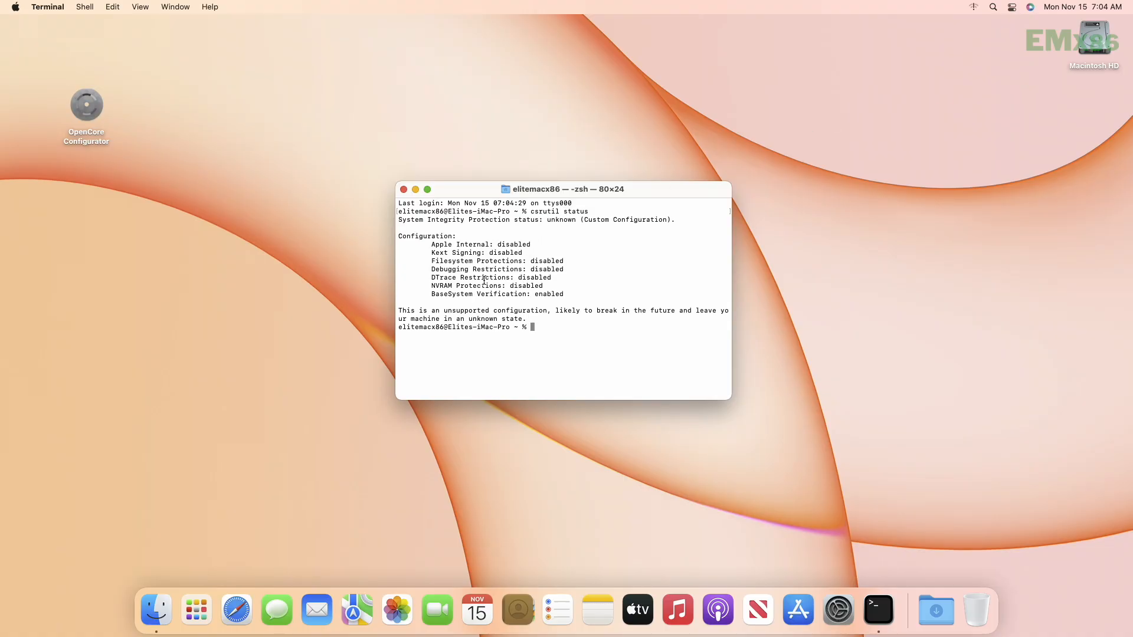
{"action": "mouse_move", "coordinate": [583, 345]}
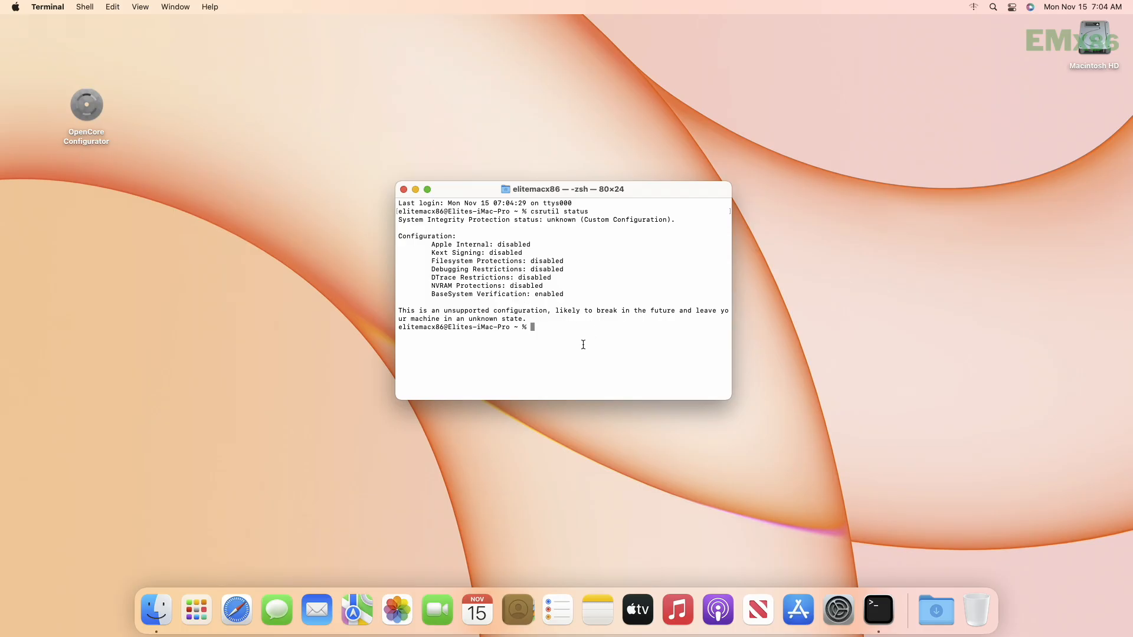